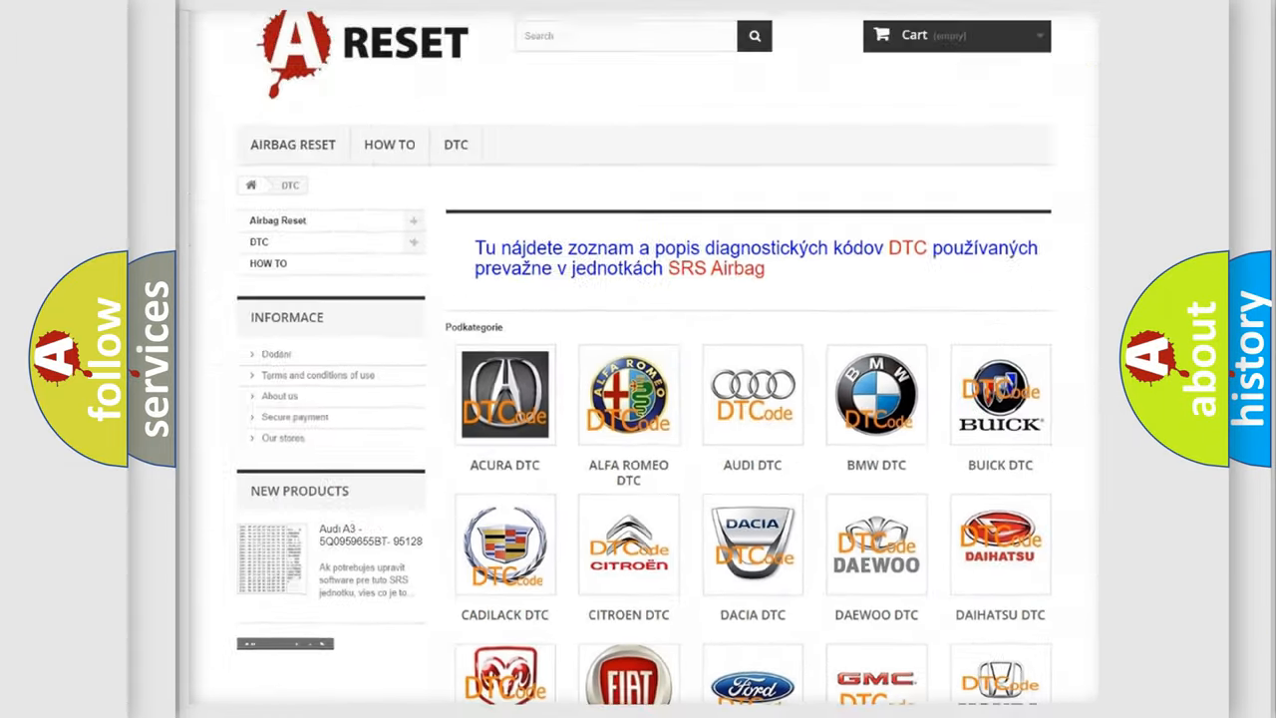
# Open the FIAT DTC tile and scroll through its airbag codes like B000111 and B1B04
pyautogui.scroll(-3)
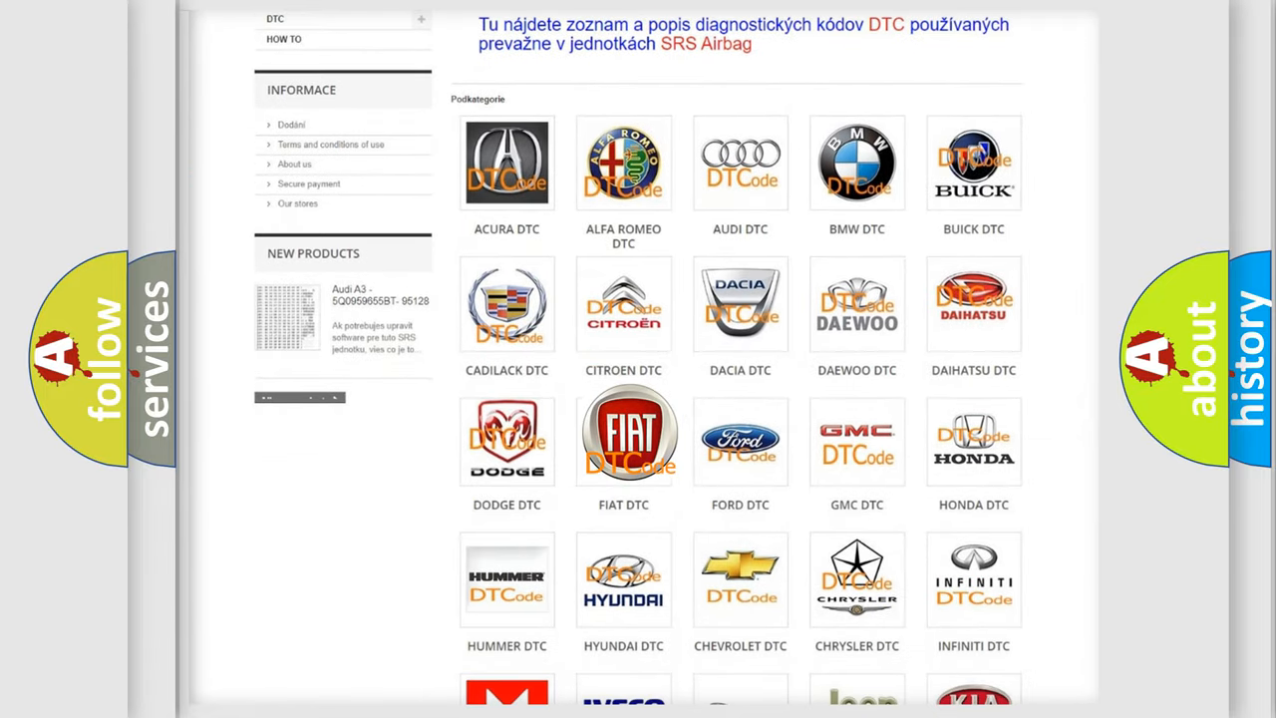
pyautogui.click(623, 440)
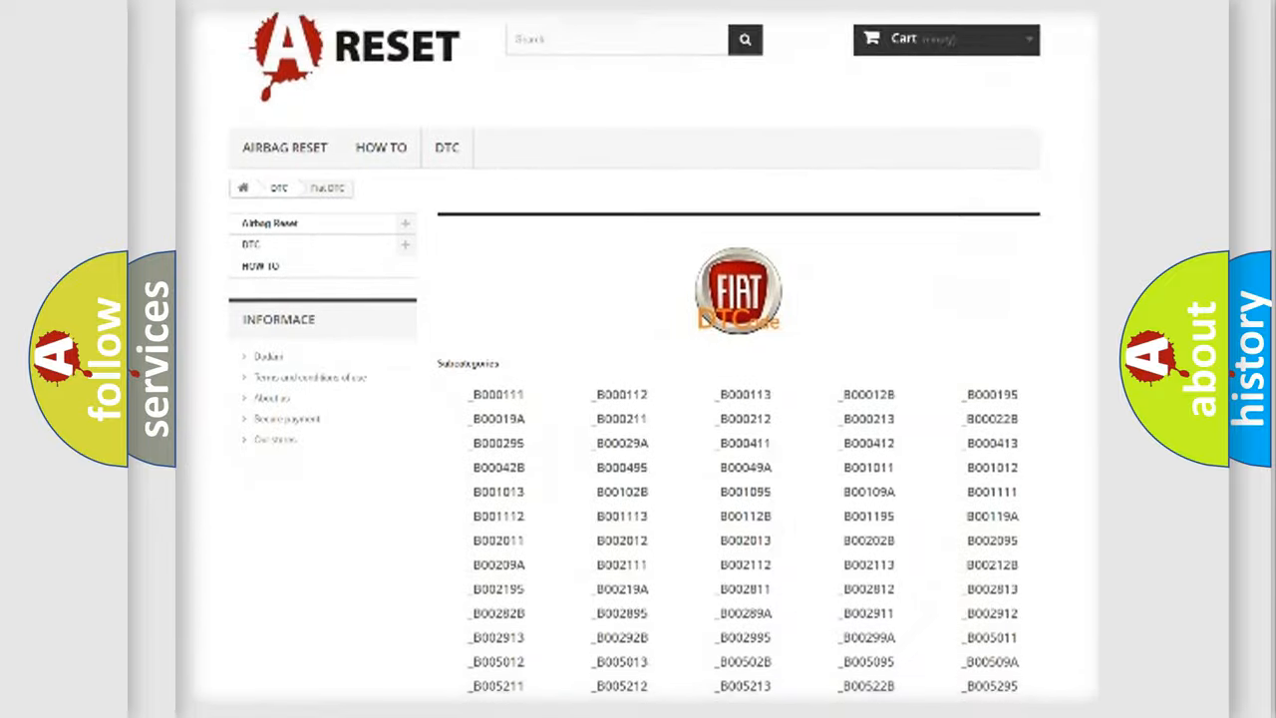
pyautogui.scroll(-3)
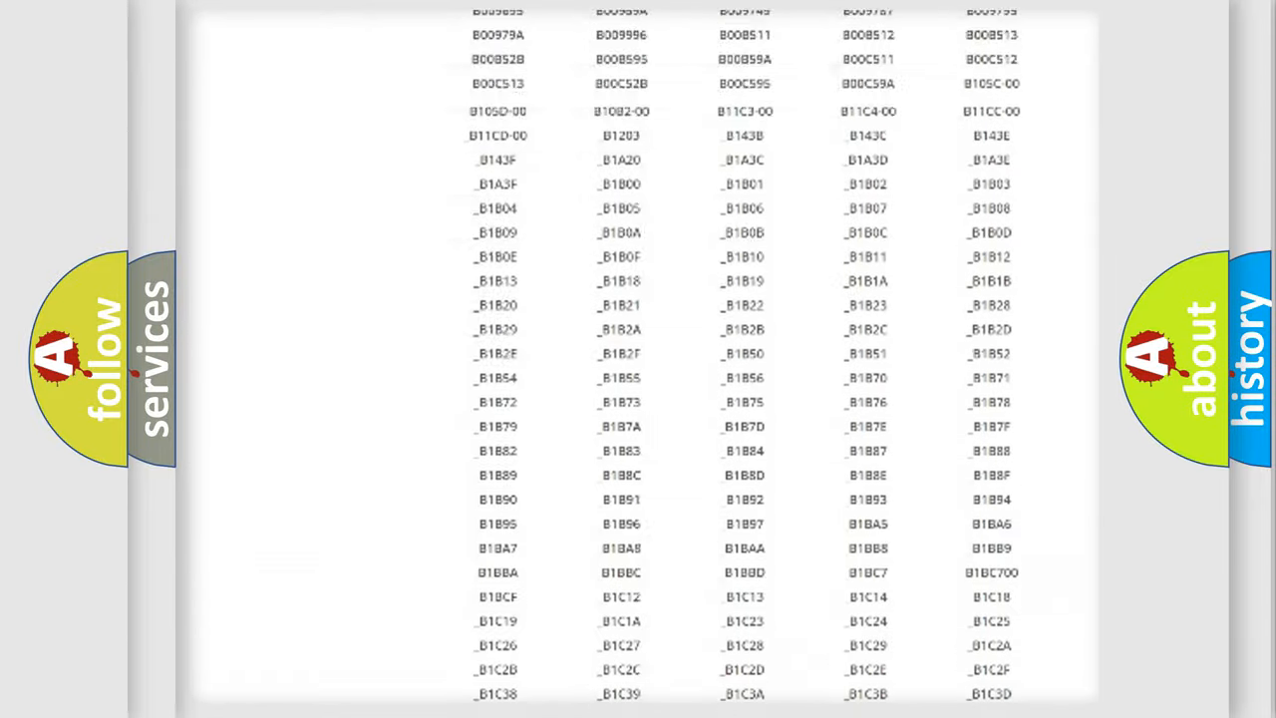
pyautogui.scroll(3)
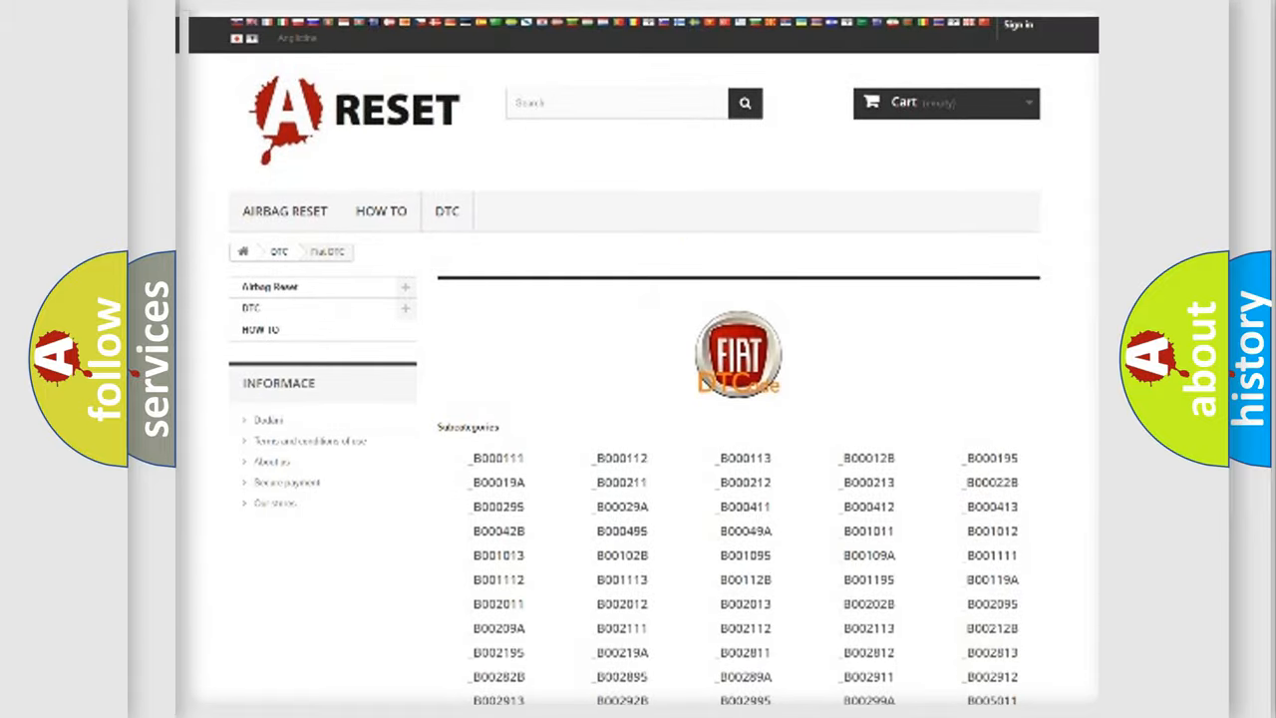